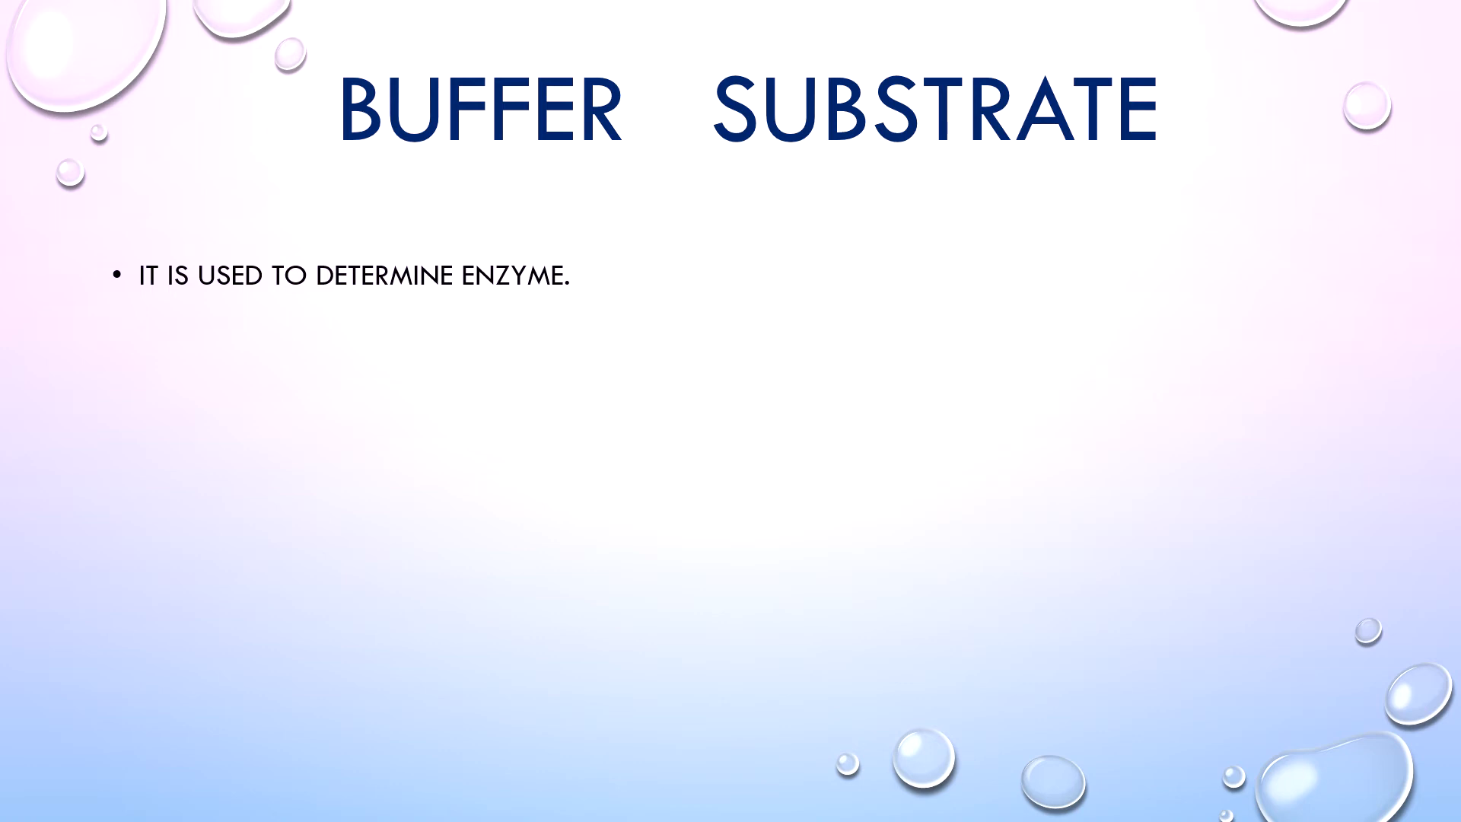
type("EXAMPLE : THE SUBSTRATE OF AMYLASE IS STARCH AND pH is 7.0")
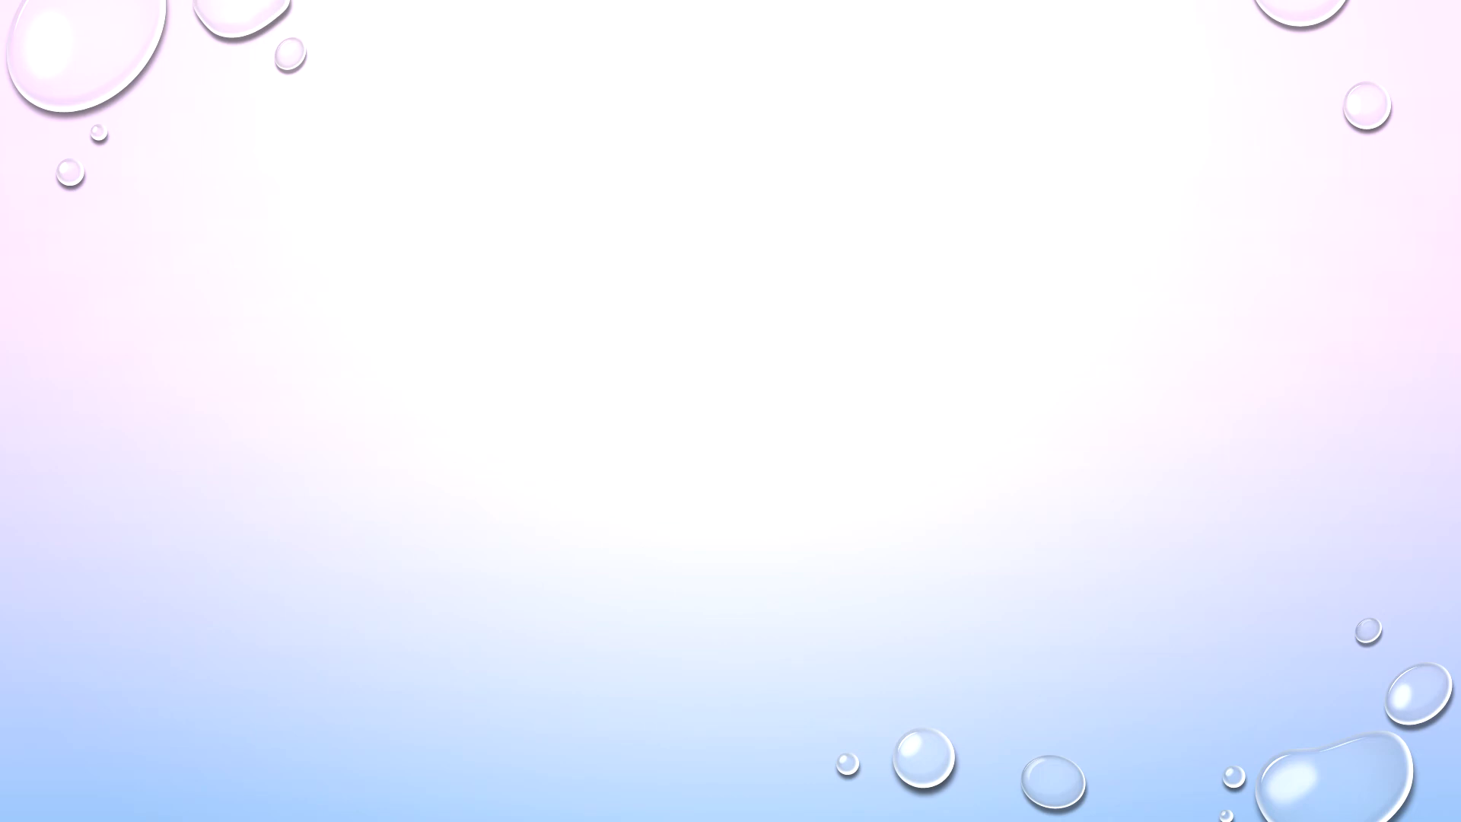
type("PRIMARY STANDARD")
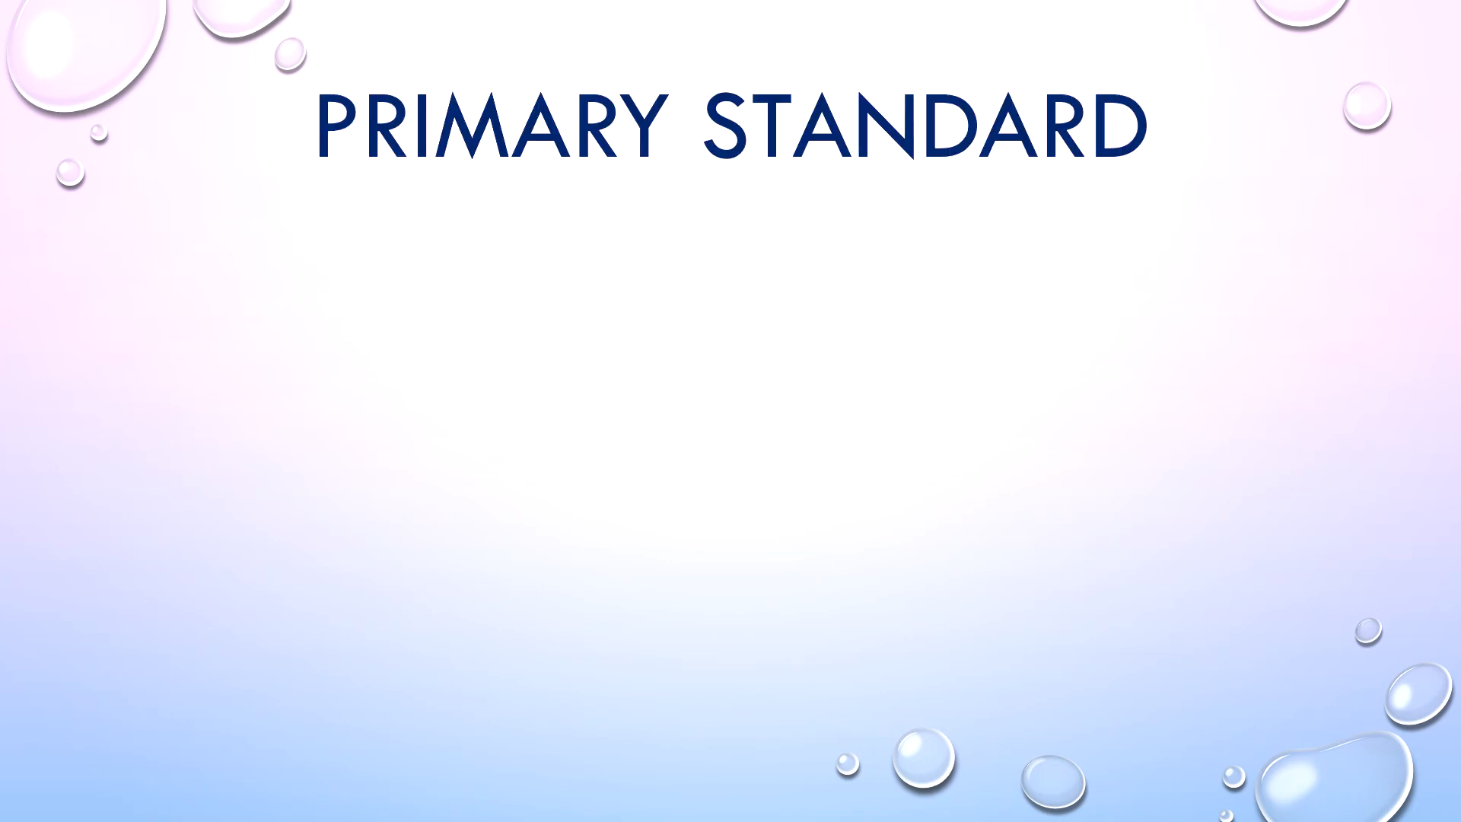